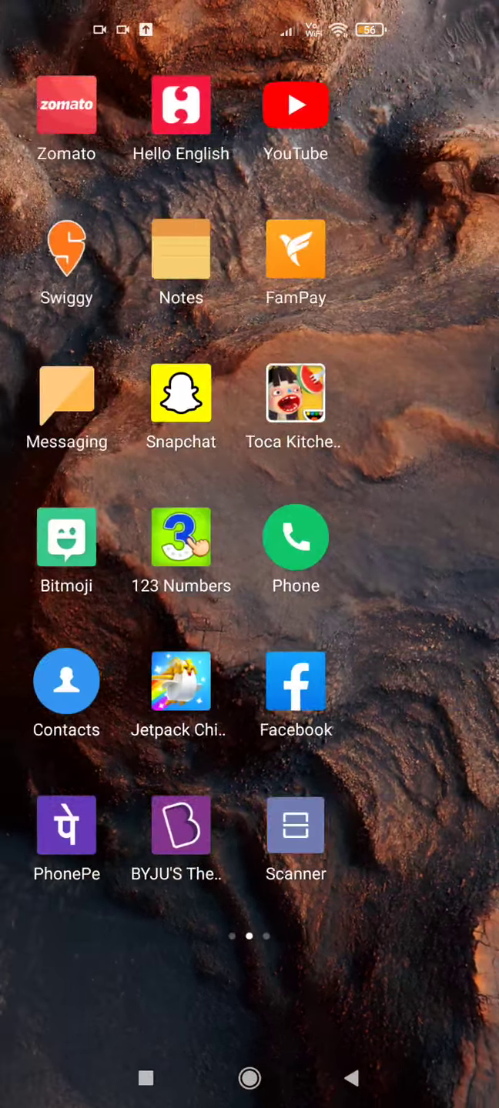
# Swipe left across the home screen app pages toward the Minecraft icon
pyautogui.hscroll(-3)
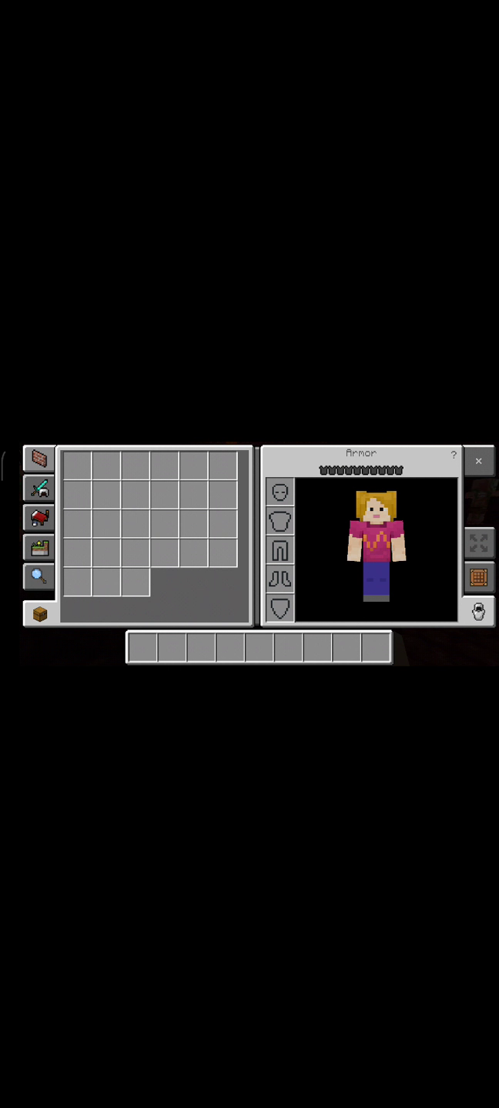
# Search the creative catalogue for 'pi' and pick the golden pickaxe result for the hotbar
pyautogui.click(40, 575)
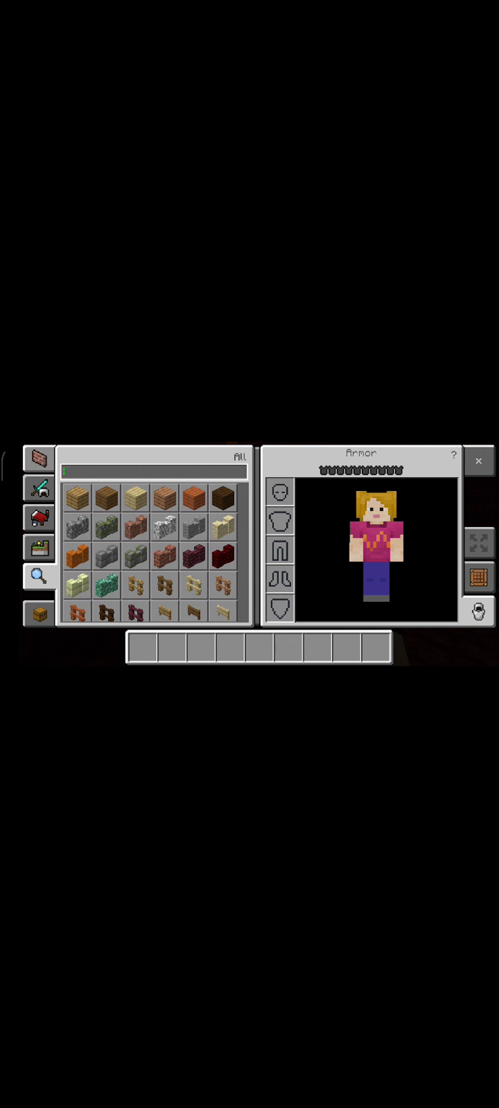
pyautogui.write('pi')
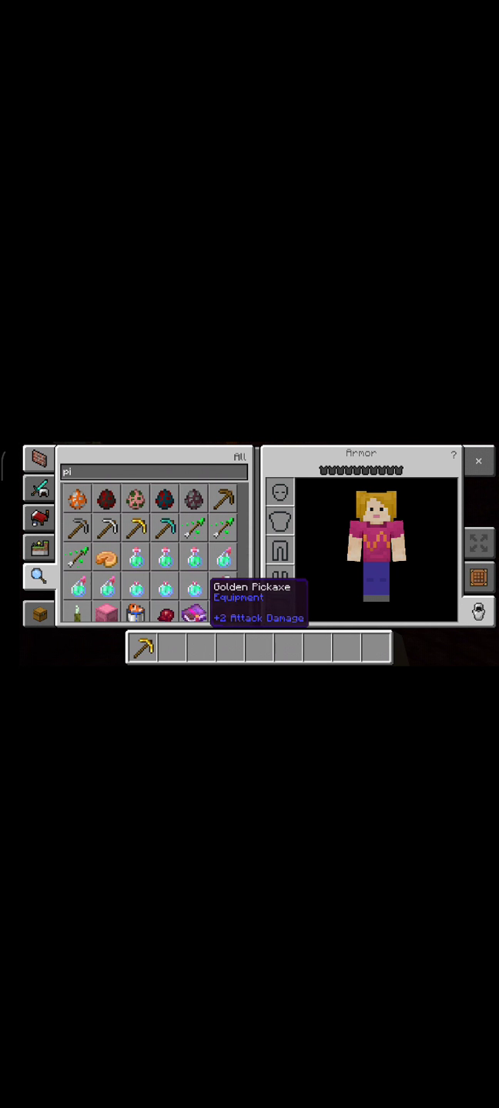
pyautogui.click(39, 489)
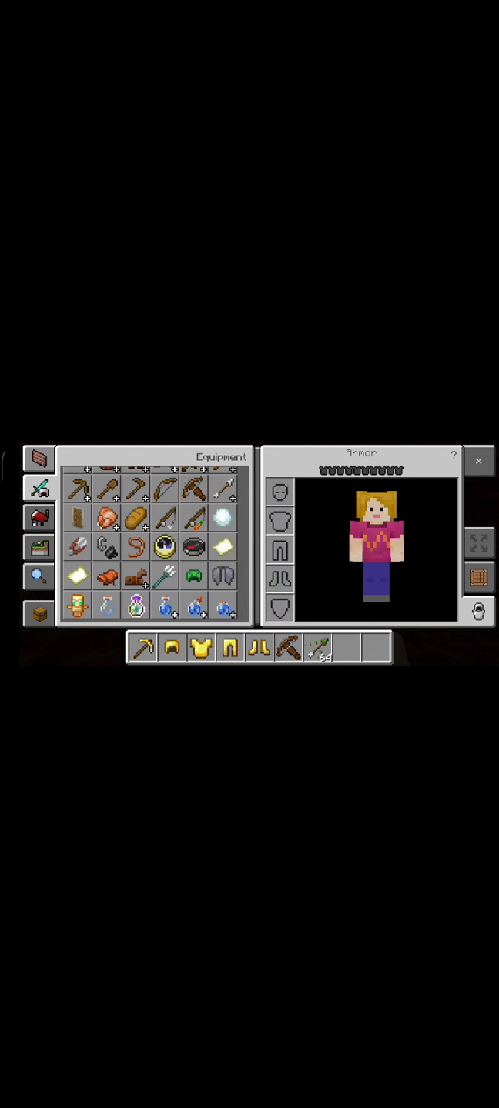
# View the player's inventory and armor, then return to the searchable block catalogue
pyautogui.click(40, 614)
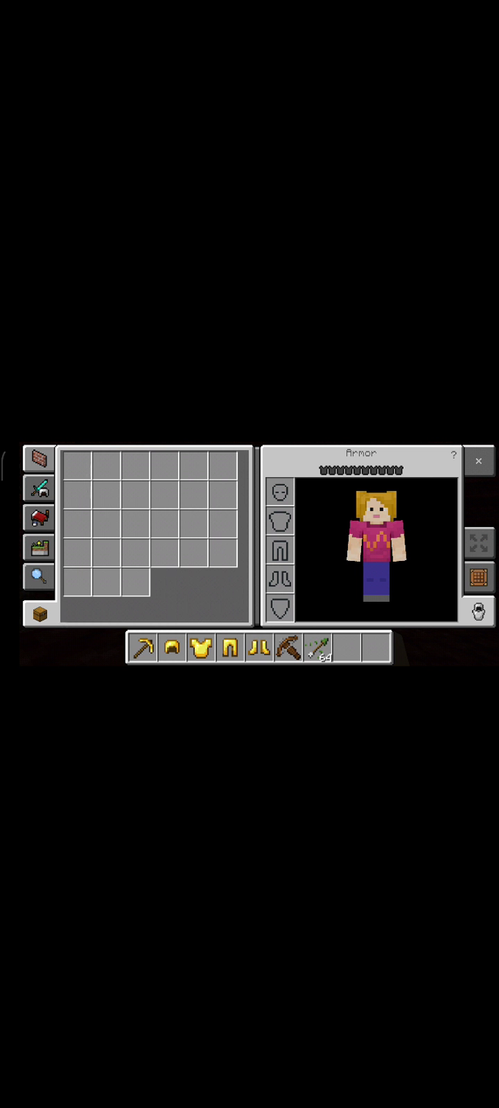
pyautogui.click(477, 461)
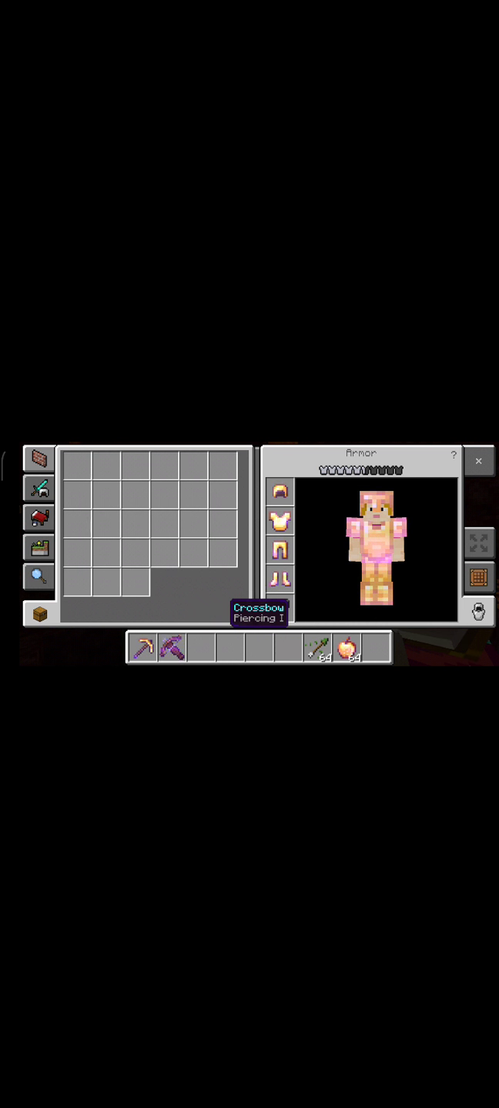
pyautogui.click(479, 460)
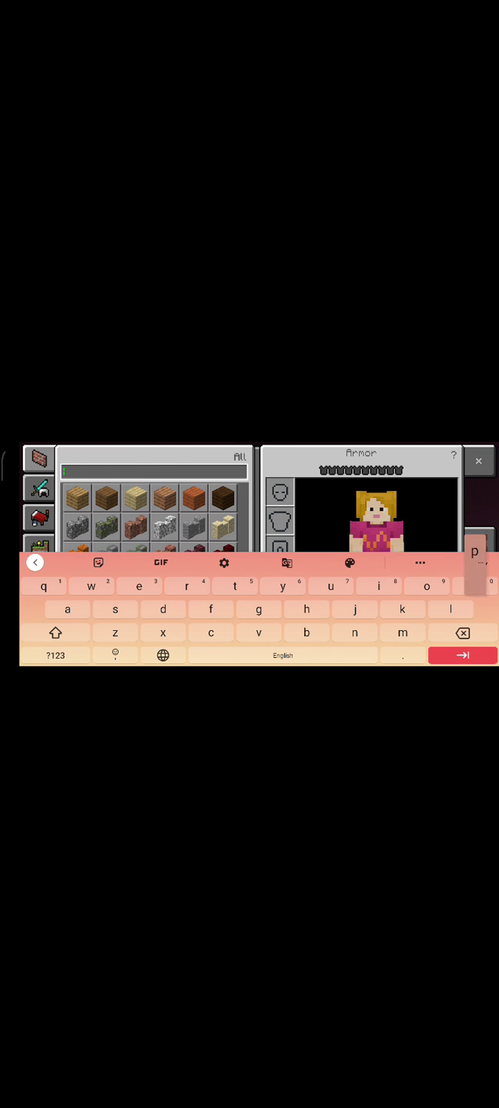
# Select the item search field so the on-screen keyboard appears
pyautogui.click(477, 462)
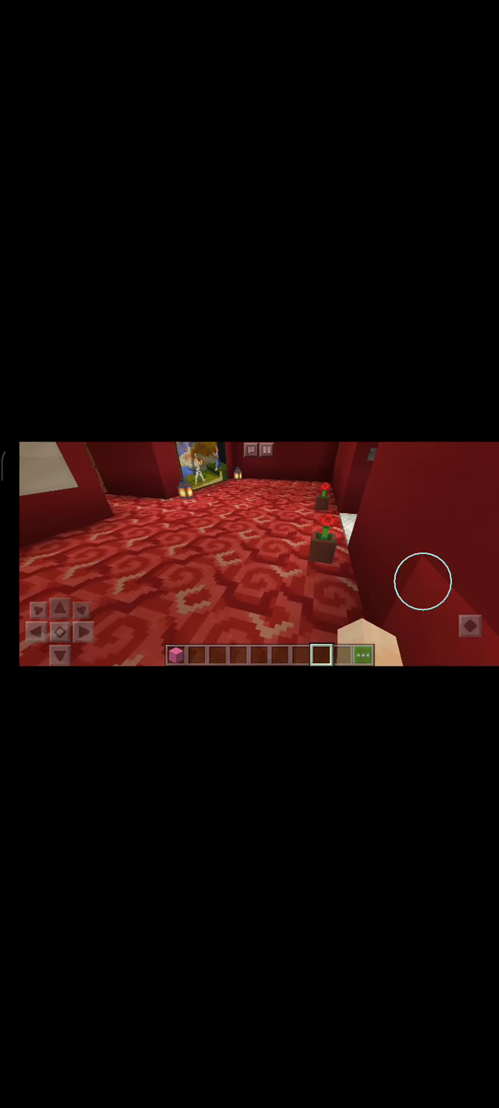